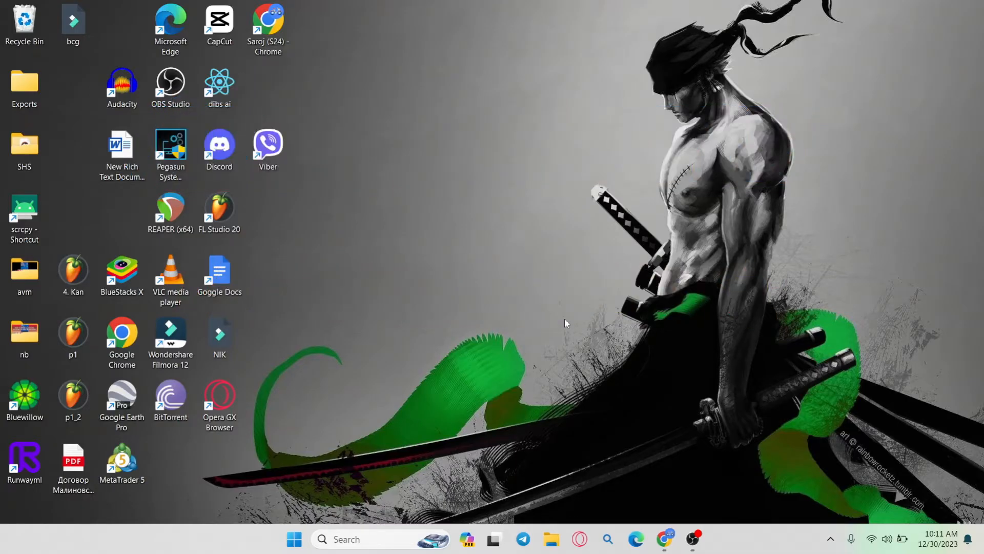
Launch Google Chrome from the desktop to a blank new tab
click(267, 24)
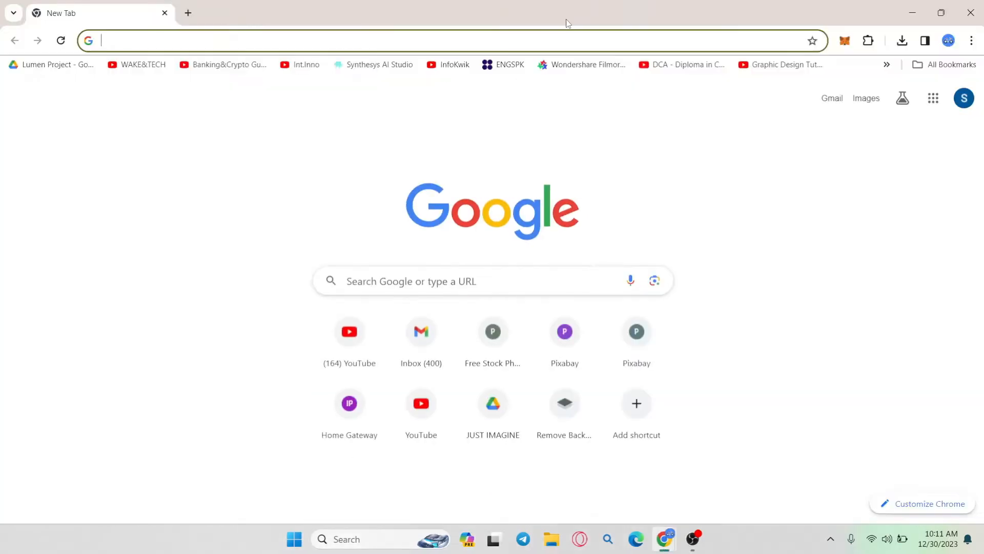
Navigate to runwayml.com by entering 'runway' in the address bar
text(runwayml.com)
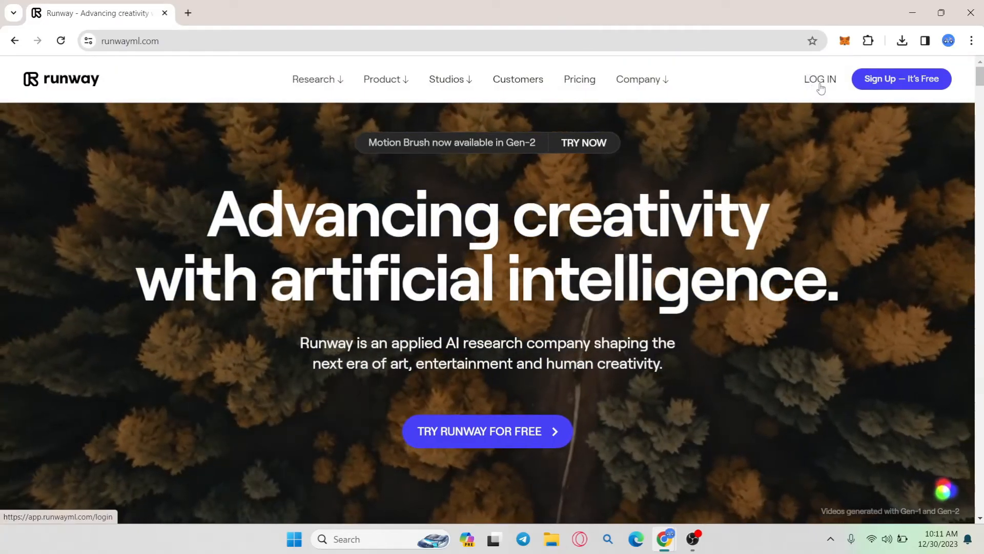
Go to the Runway login page and start the Forgot Password recovery
click(818, 79)
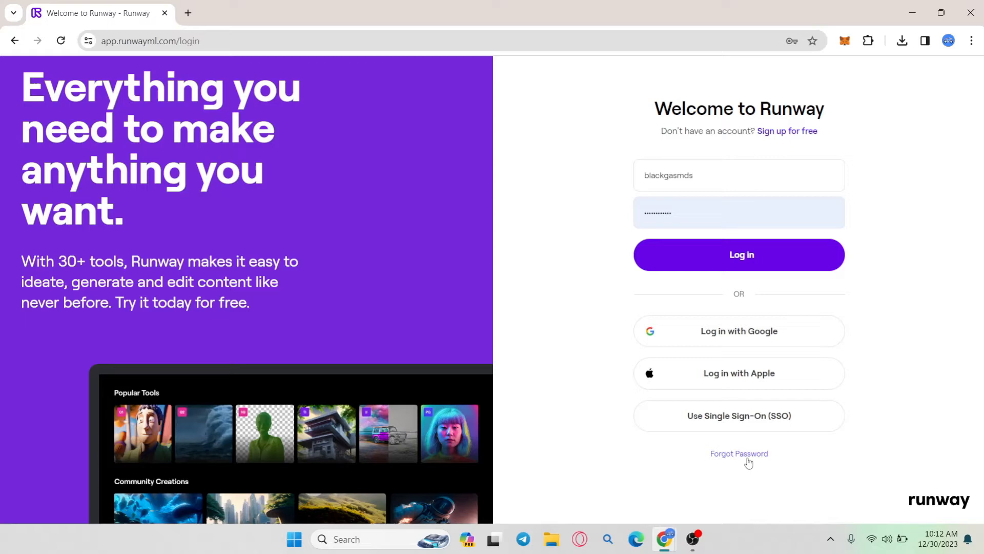
click(739, 453)
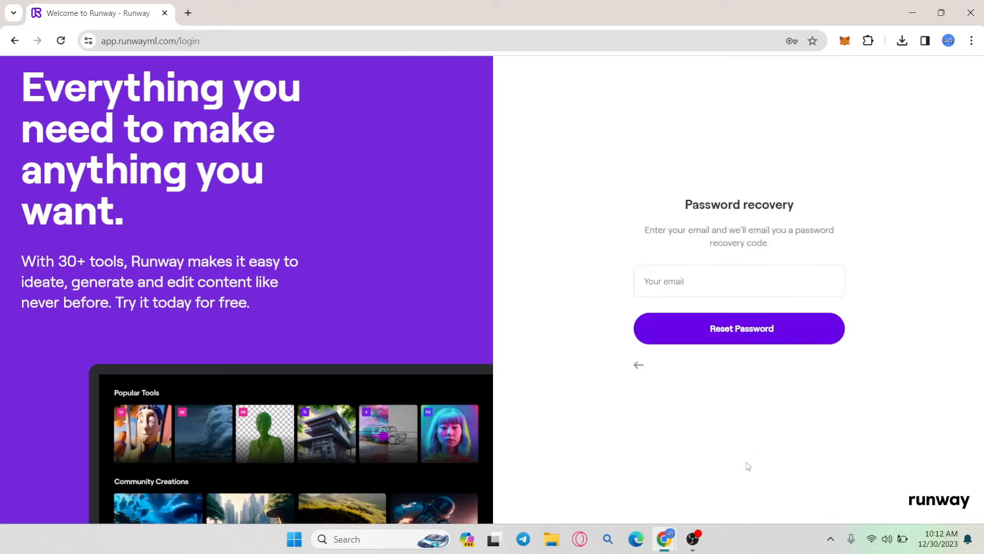
click(739, 328)
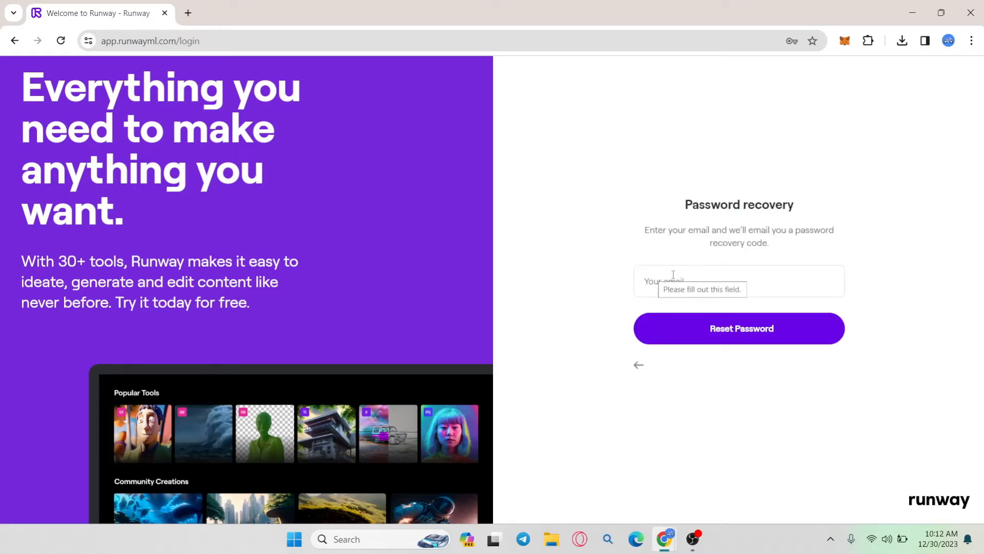
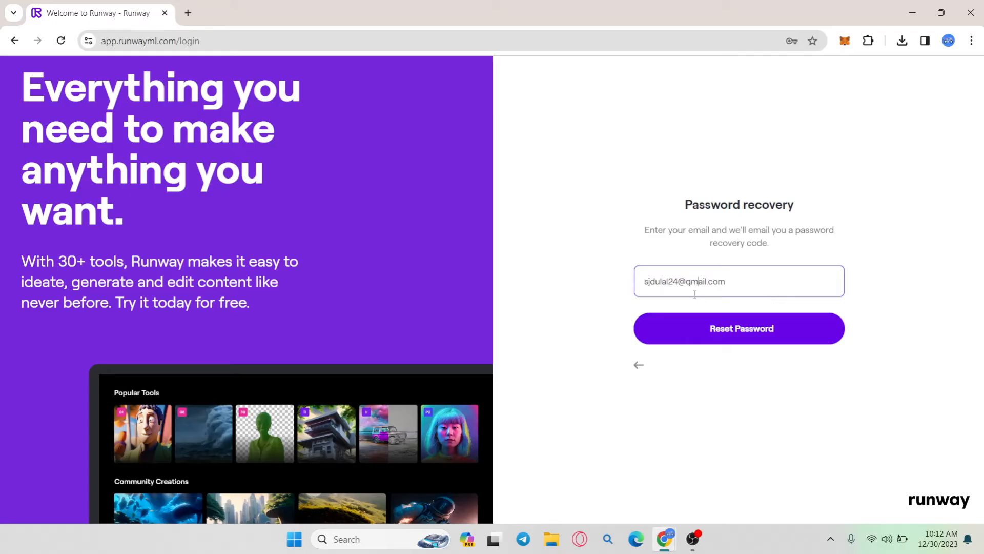
click(739, 328)
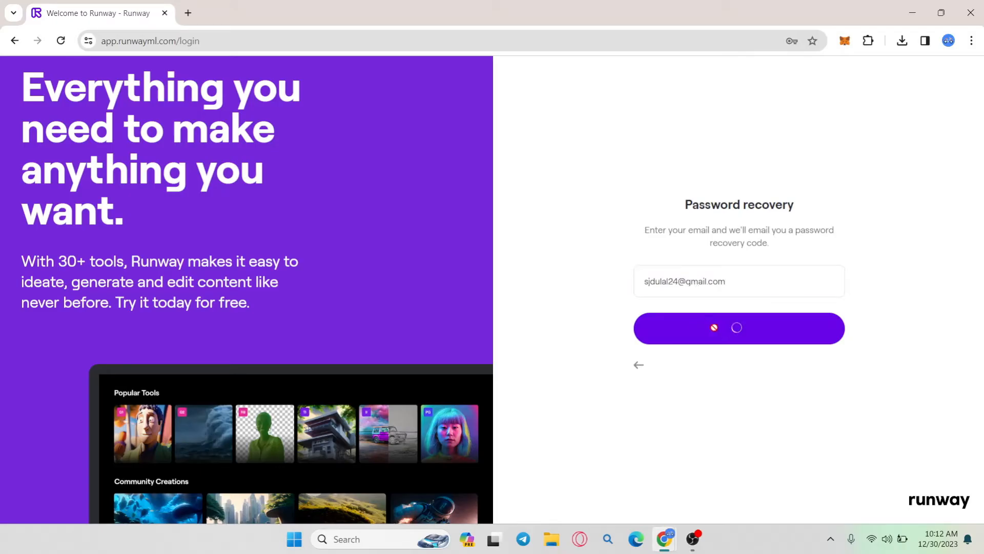
click(739, 328)
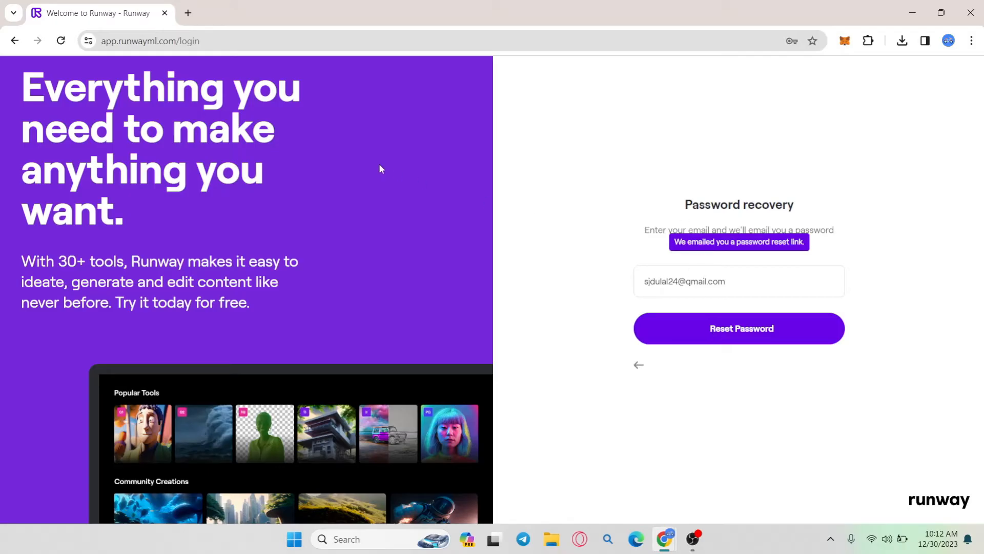
click(188, 12)
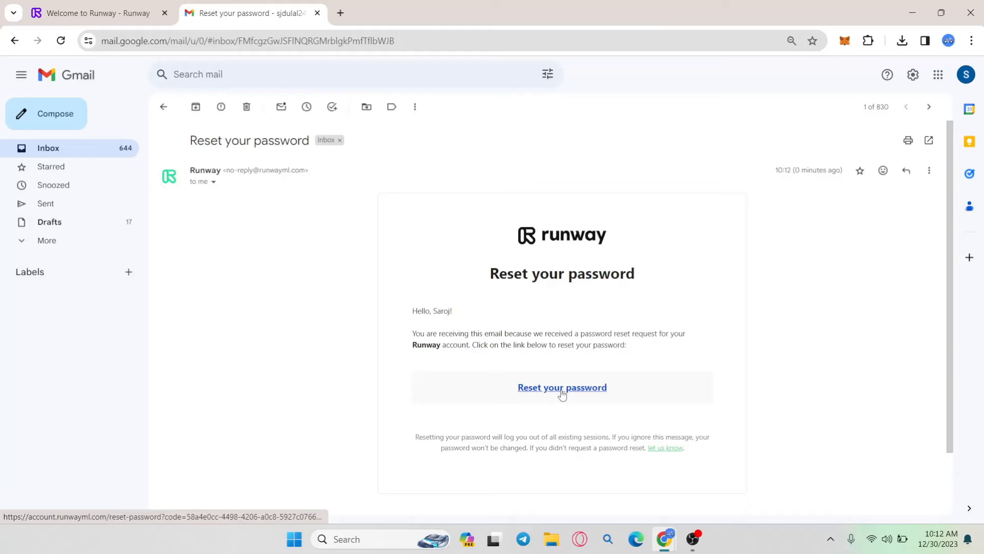
click(561, 387)
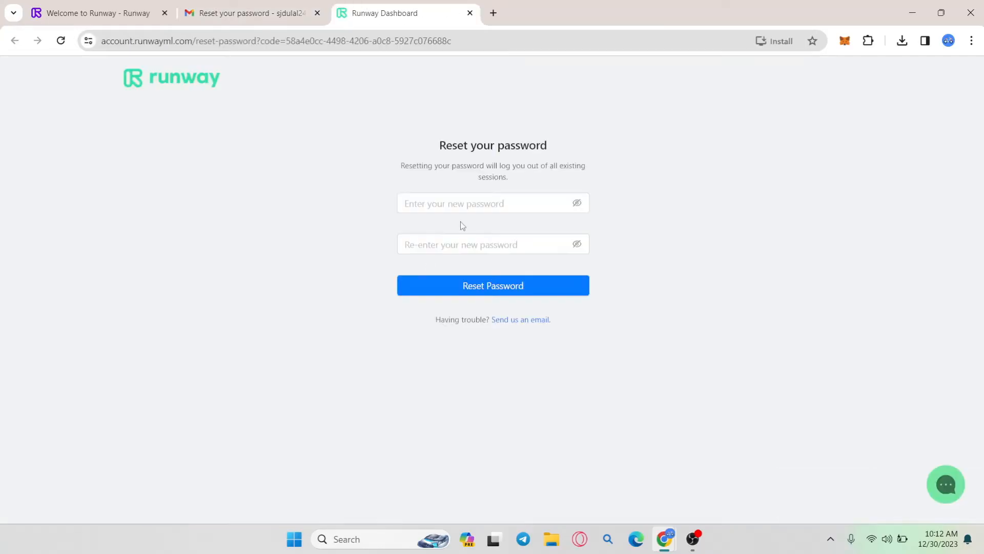
Enter and save the new password, then log in to reach the Runway Home dashboard
click(492, 203)
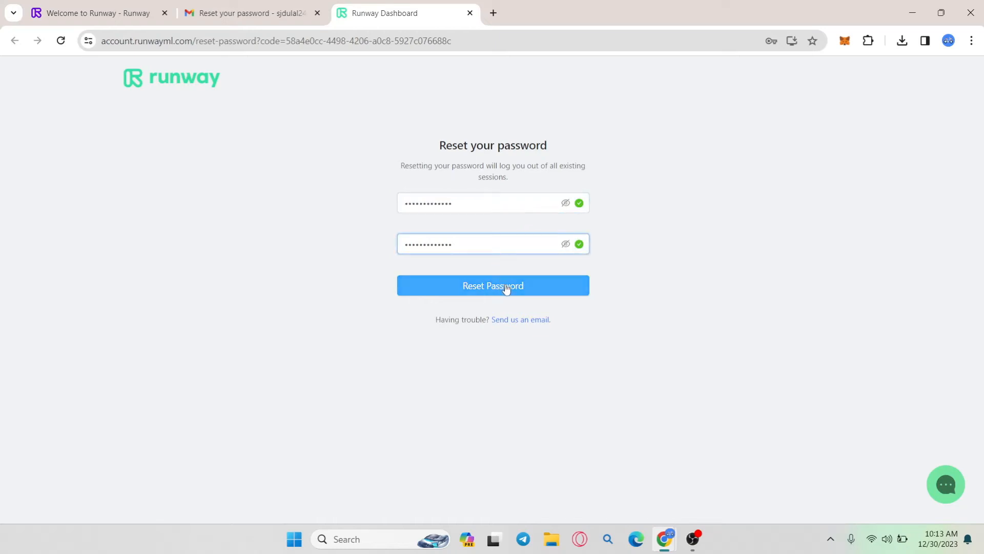
click(493, 286)
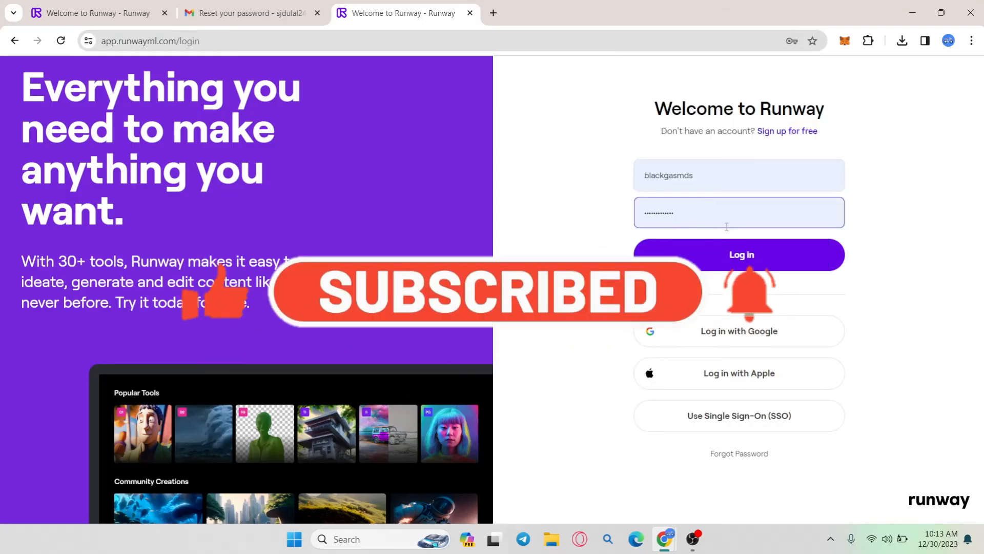
click(739, 254)
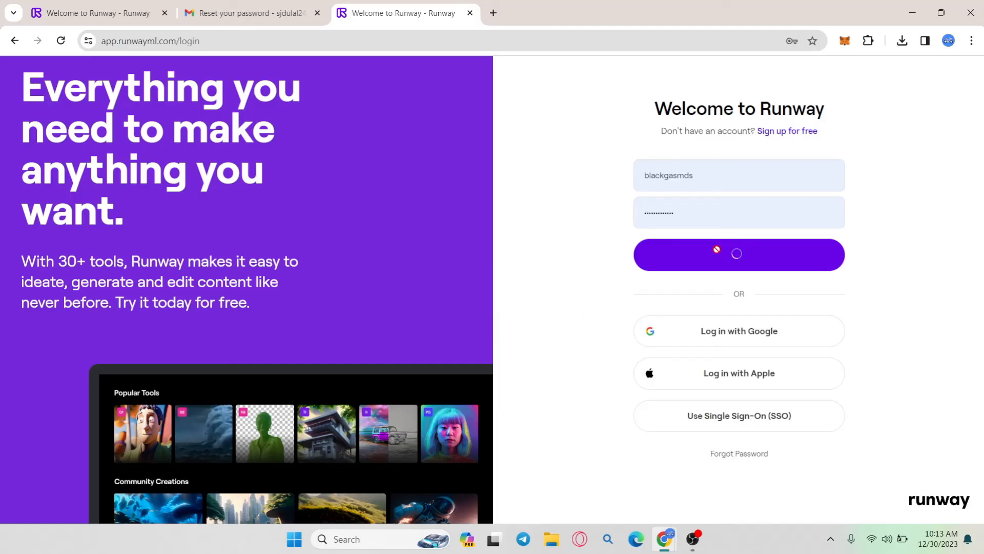
click(738, 254)
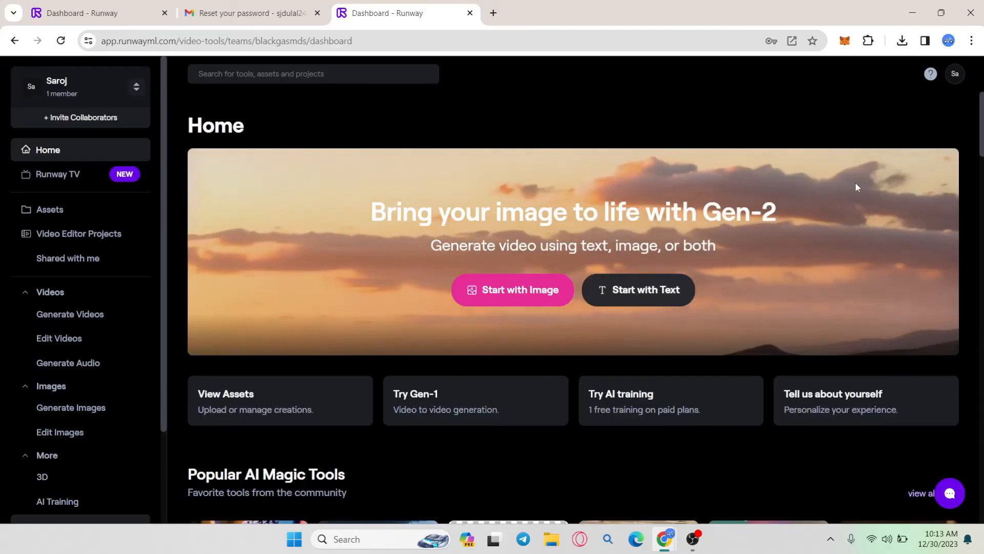